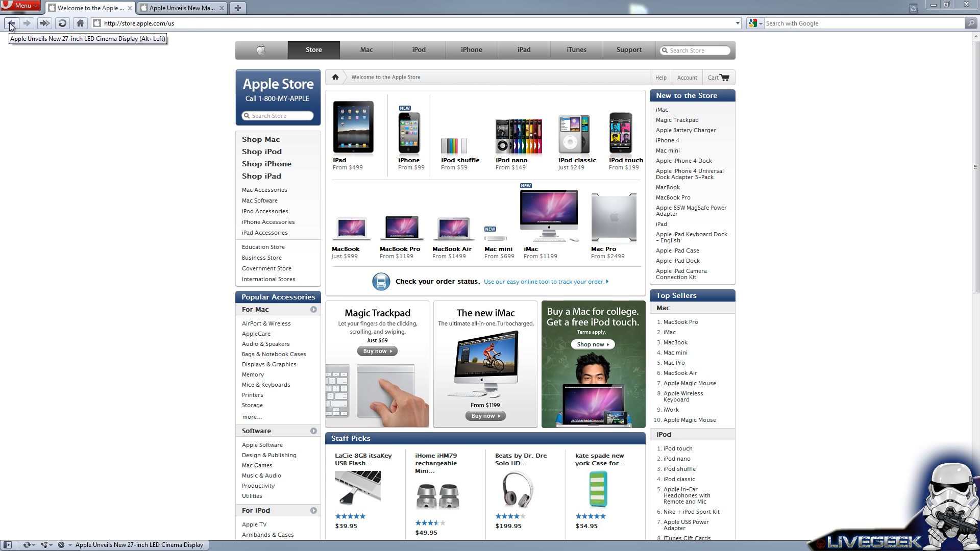
# - Go back from the Apple Store page to the 27-inch LED Cinema Display press release
pyautogui.click(10, 23)
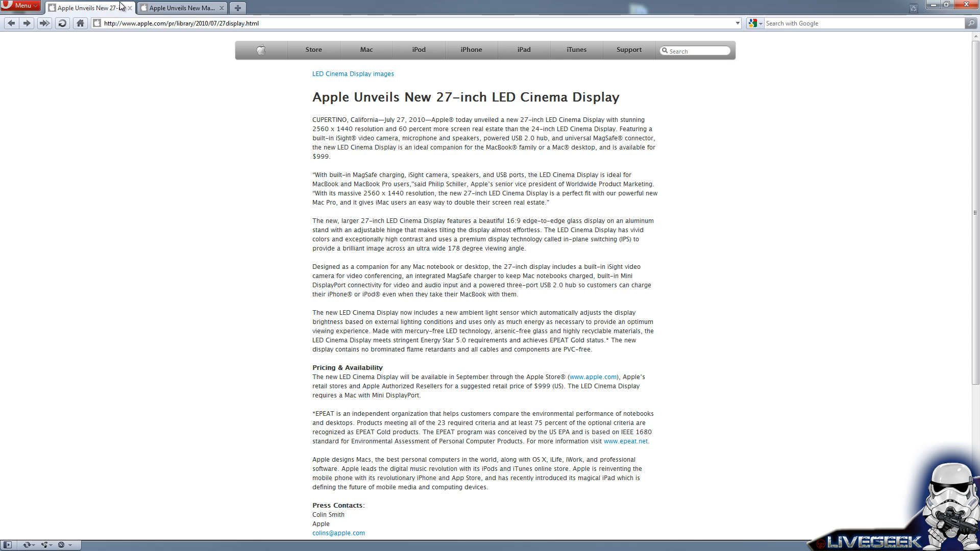
# - Switch to the 'Apple Unveils New Mac Pro' tab showing the 12-core Mac Pro release
pyautogui.click(181, 6)
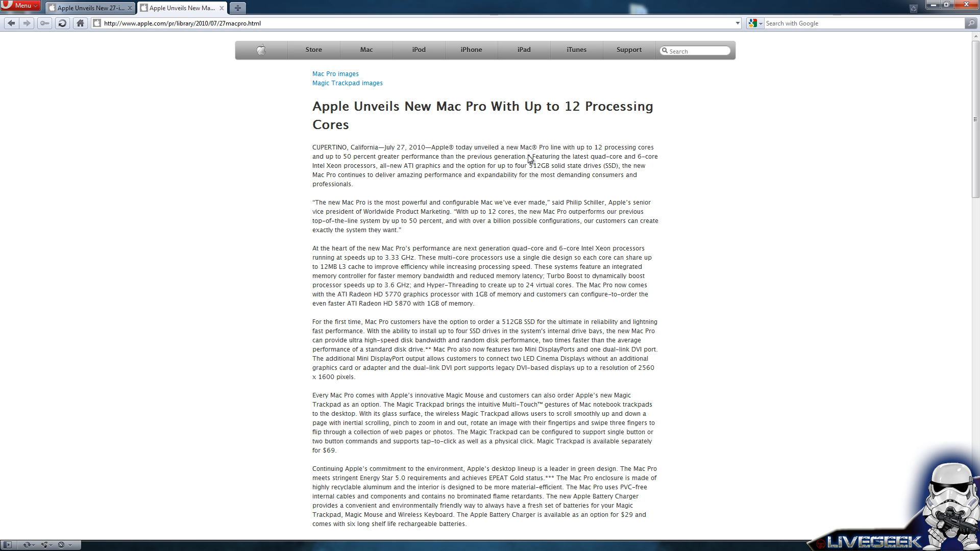
pyautogui.moveTo(636, 205)
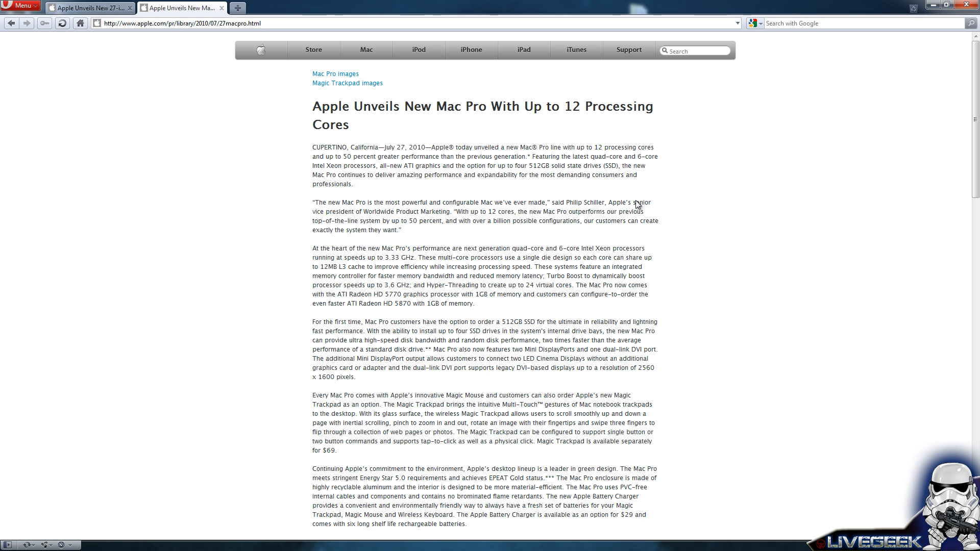
pyautogui.moveTo(514, 405)
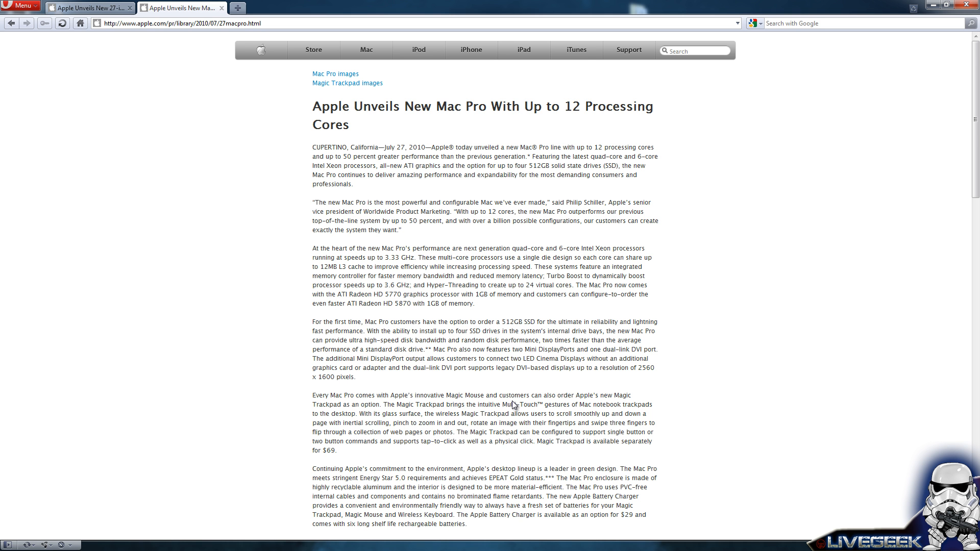
# - Scroll the Mac Pro release down to the Snow Leopard details and Pricing & Availability
pyautogui.scroll(-3)
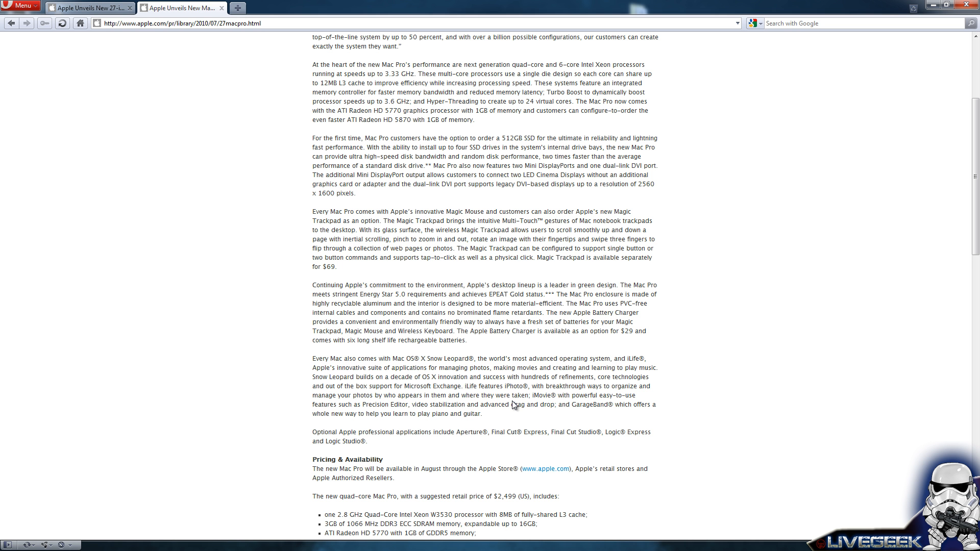
# - Scroll down to the quad-core and 8-core Mac Pro configuration lists with prices
pyautogui.scroll(-3)
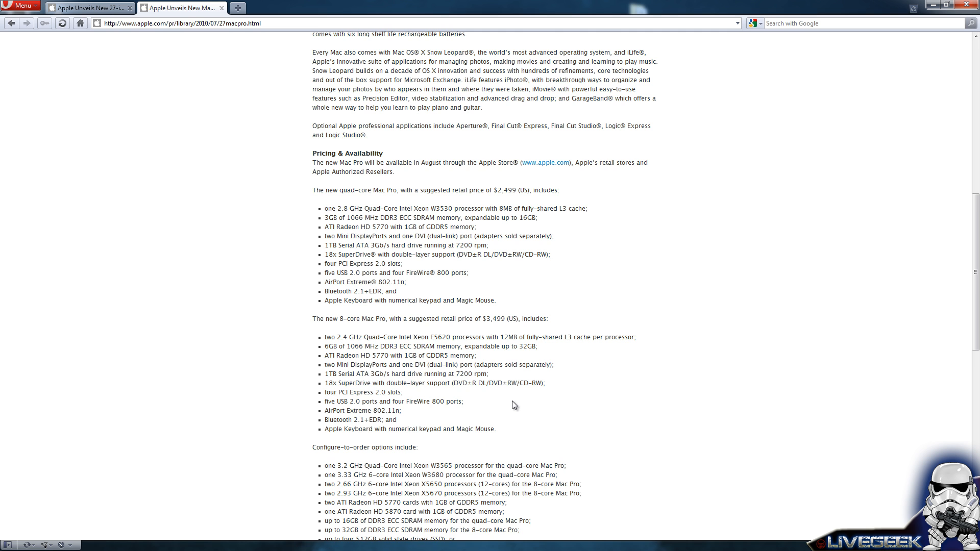
# - Scroll down to the configure-to-order list, accessories paragraph and testing footnotes
pyautogui.scroll(-3)
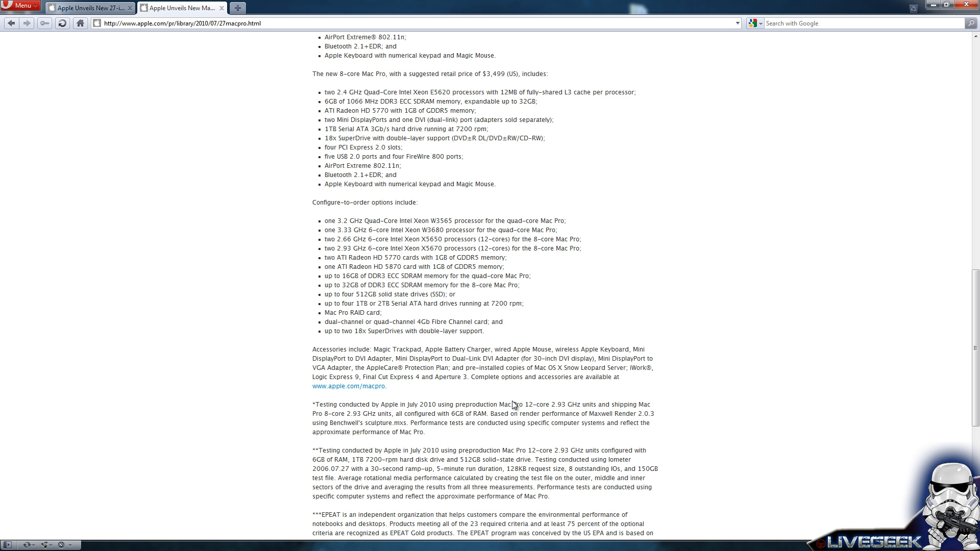
# - Scroll to the page end, then return to the 27-inch LED Cinema Display tab
pyautogui.scroll(-3)
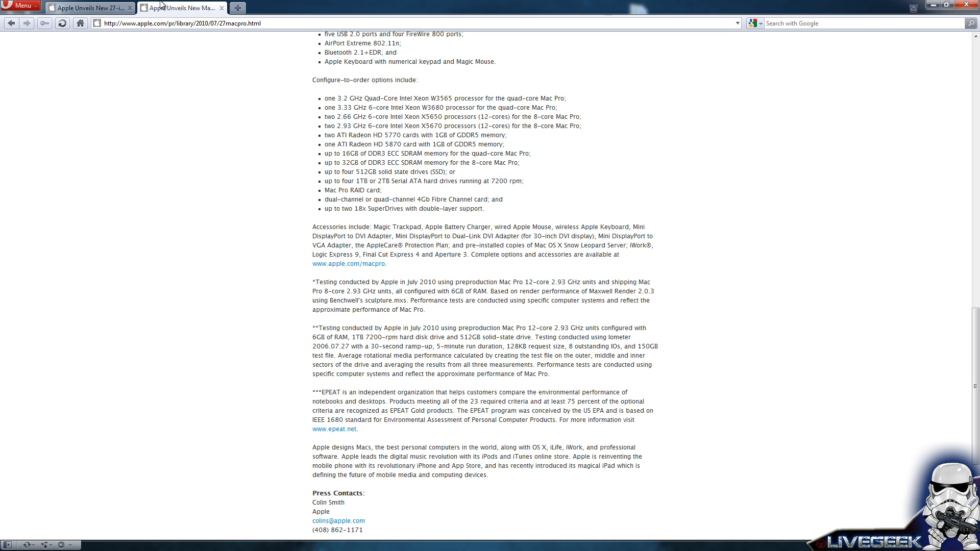
pyautogui.click(87, 7)
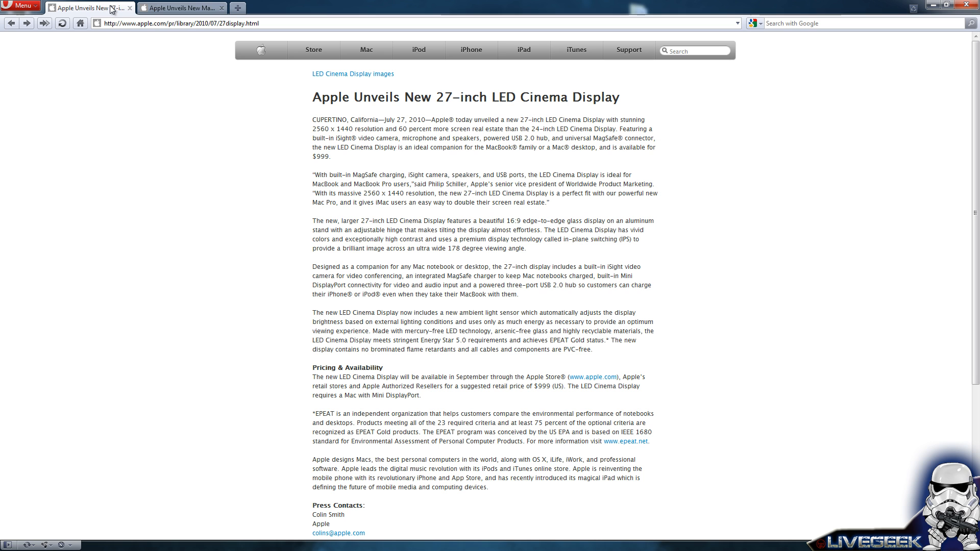